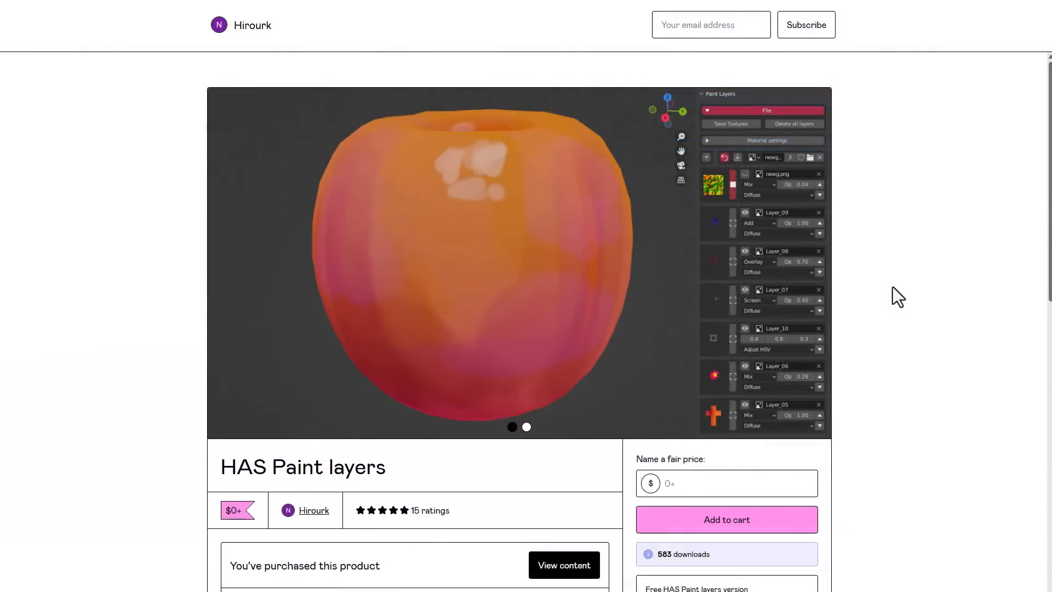
mouse_move(896, 319)
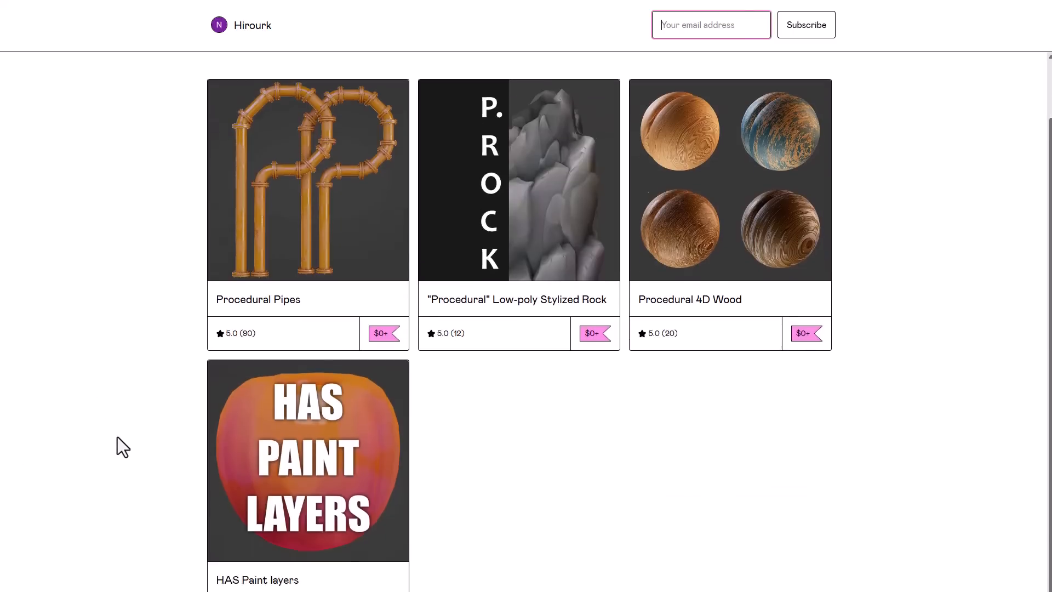
- Browse to and open the HAS Paint Layers product page
scroll(down, 3)
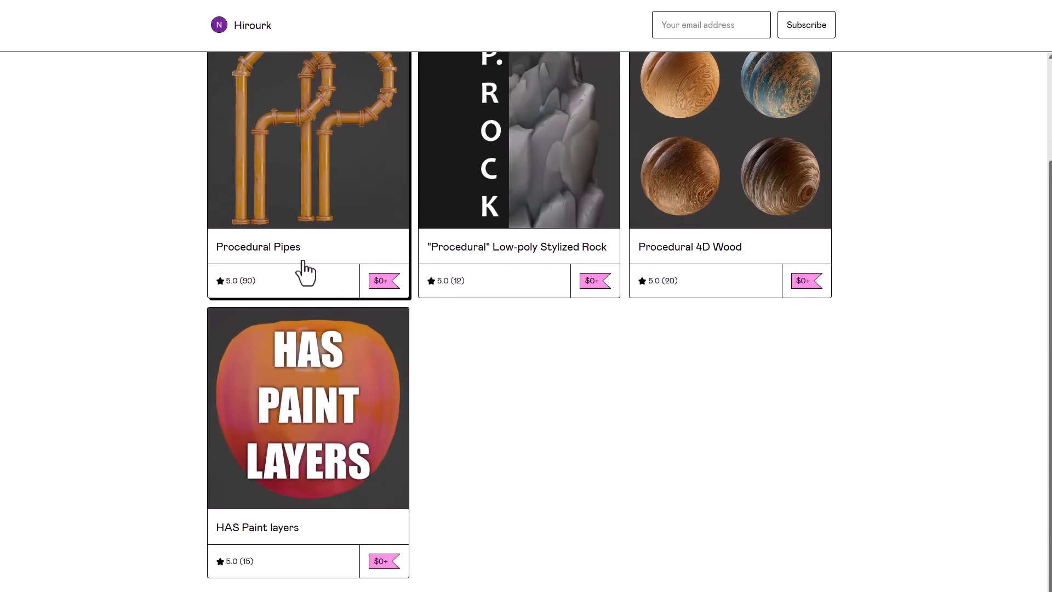
mouse_move(634, 275)
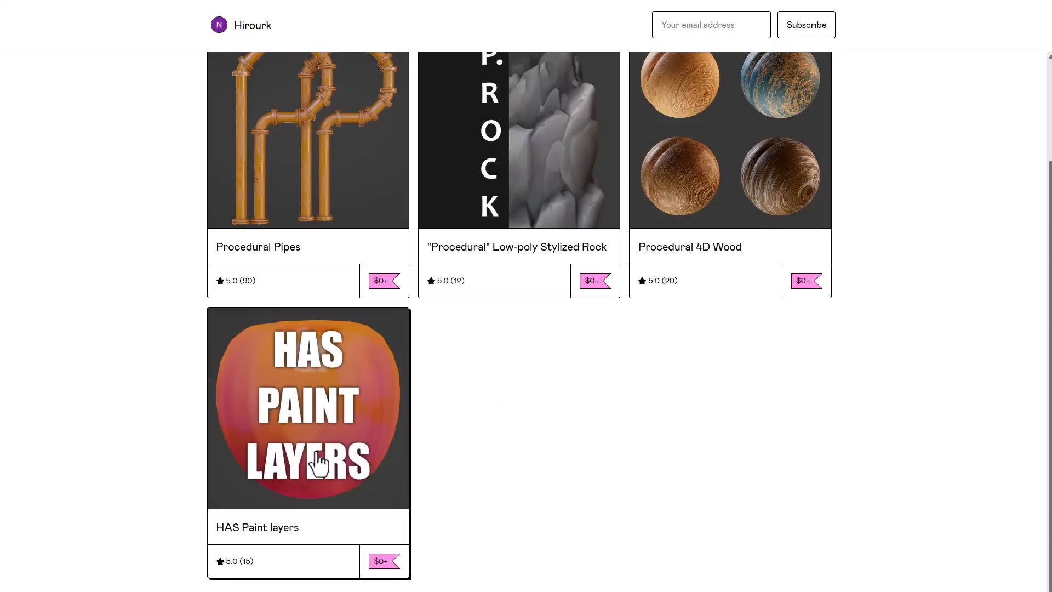
click(307, 407)
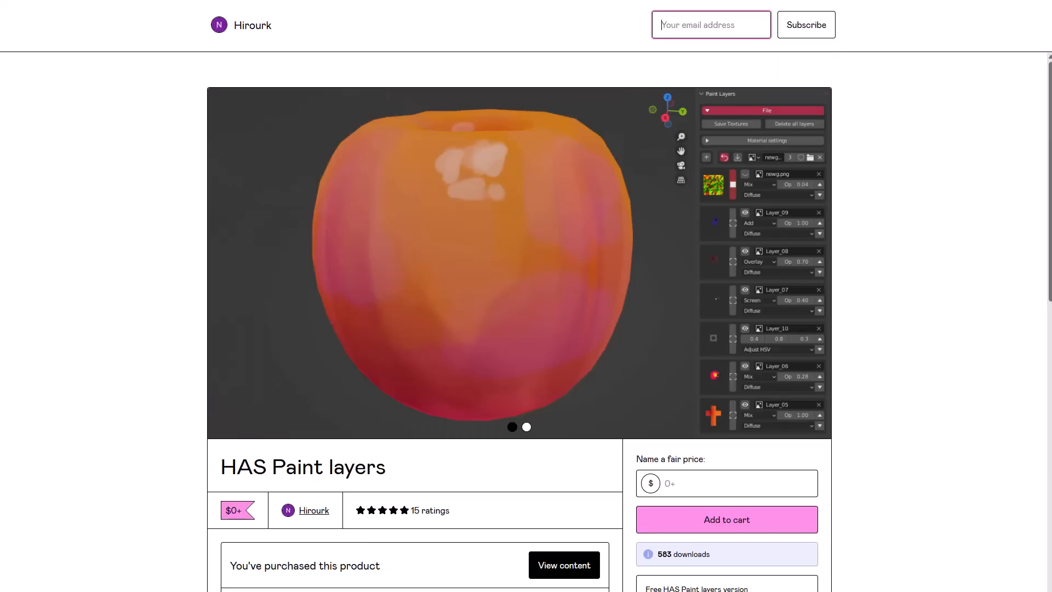
scroll(down, 3)
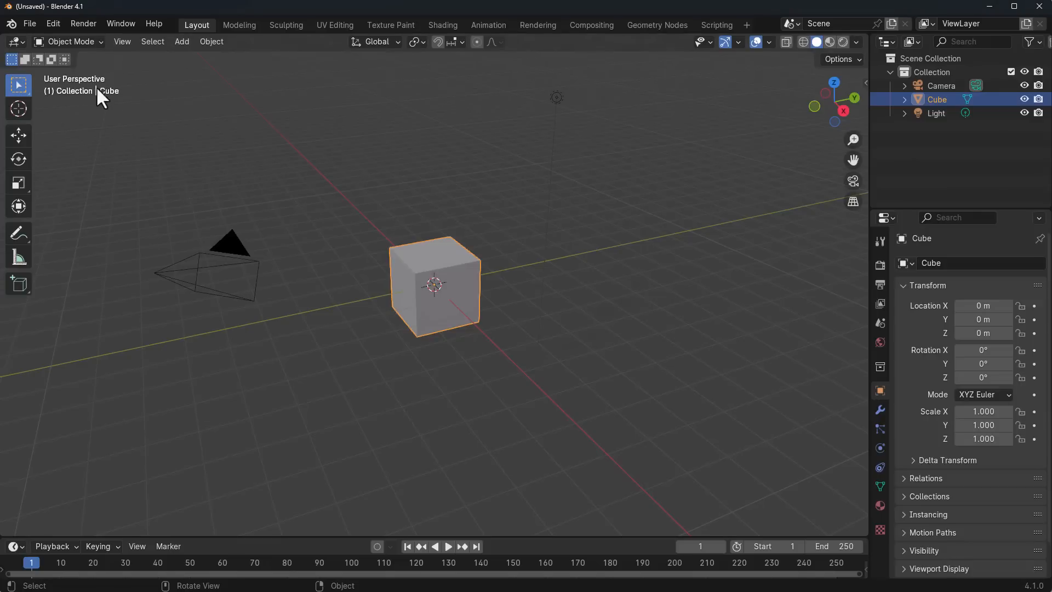
- Save Blender preferences with HAS Paint Layers enabled and close the Preferences window
click(53, 23)
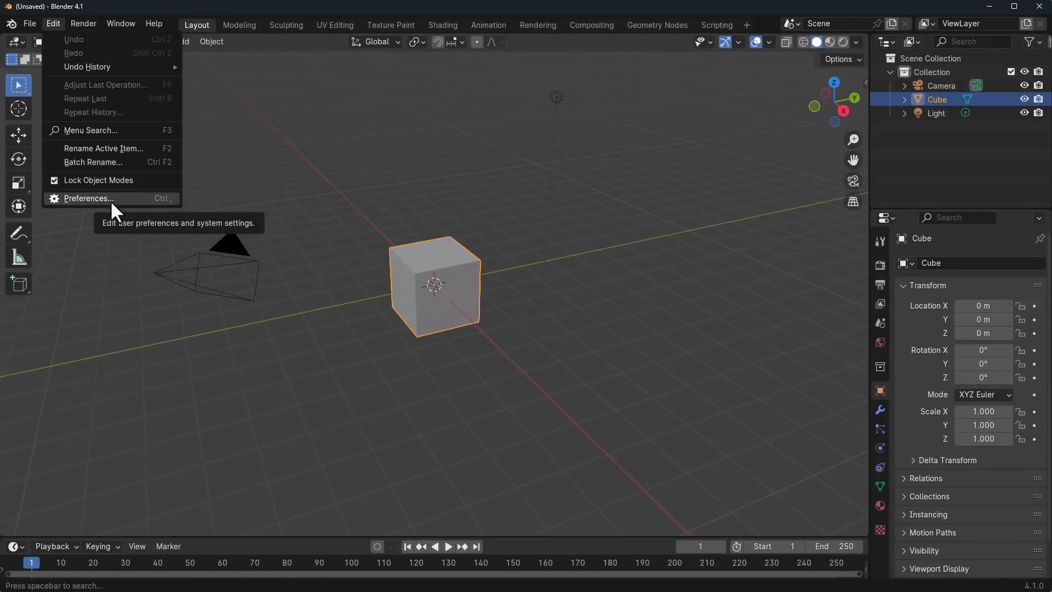
click(87, 198)
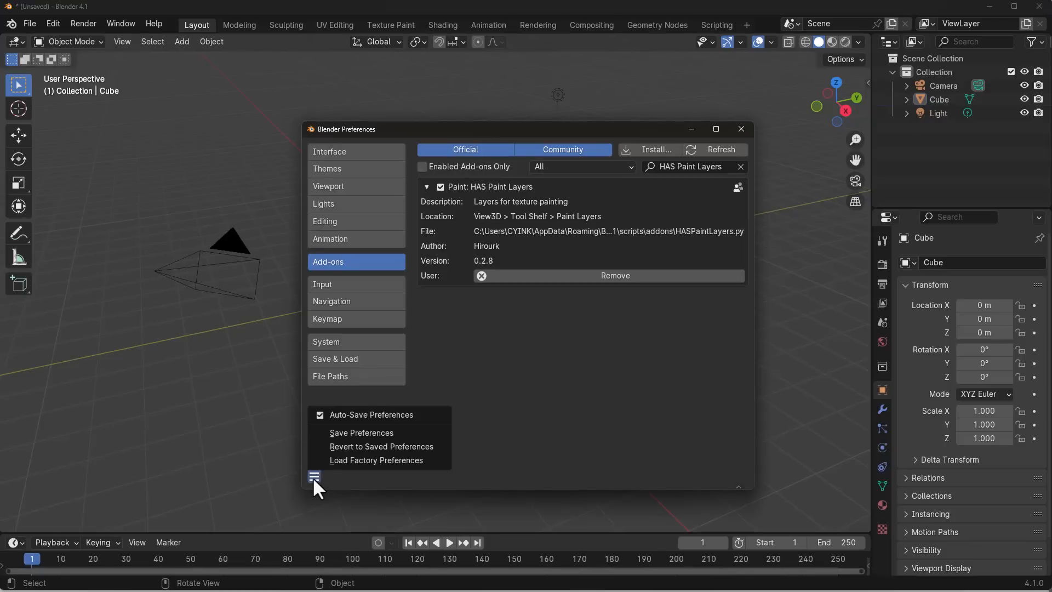
click(361, 432)
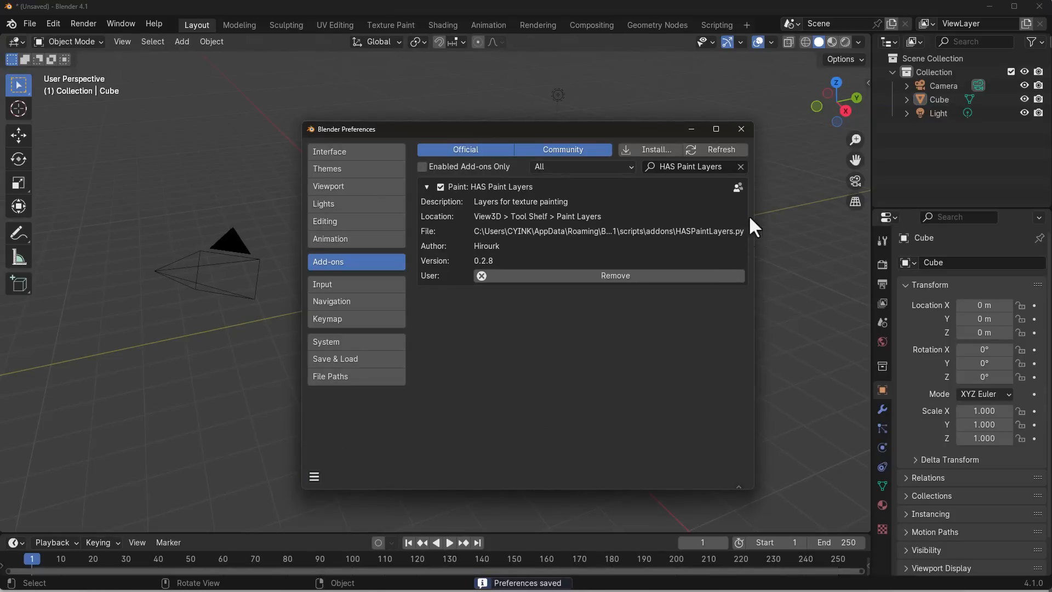
click(740, 128)
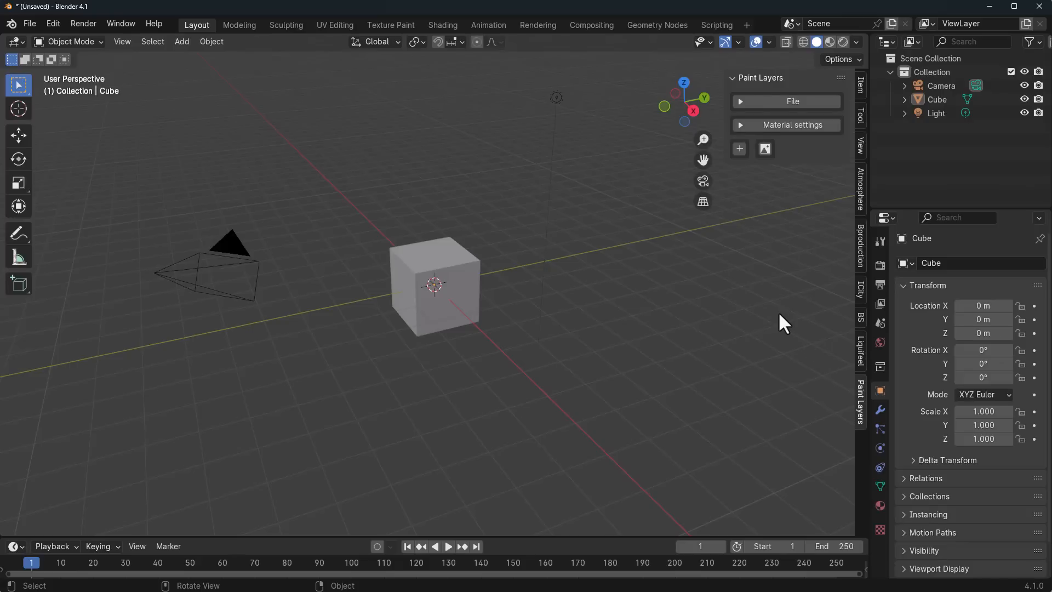
- Show the Paint Layers tab in the viewport sidebar
click(436, 288)
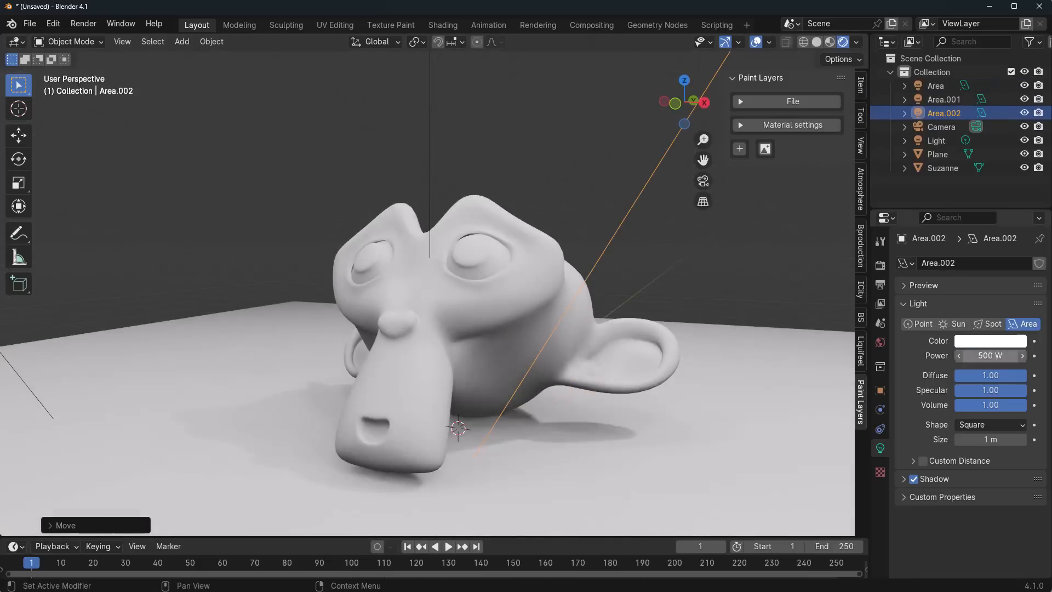
- Select the Suzanne monkey head in the scene
click(942, 168)
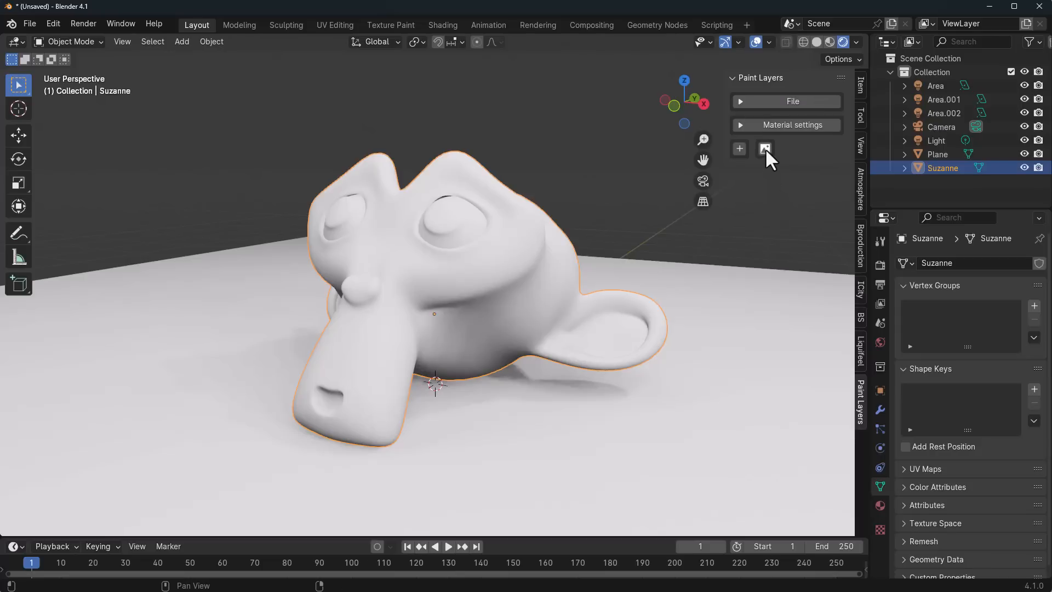
- Add Layer_01 (Mix, opacity 1.00, Diffuse) to Suzanne and show material settings
click(764, 148)
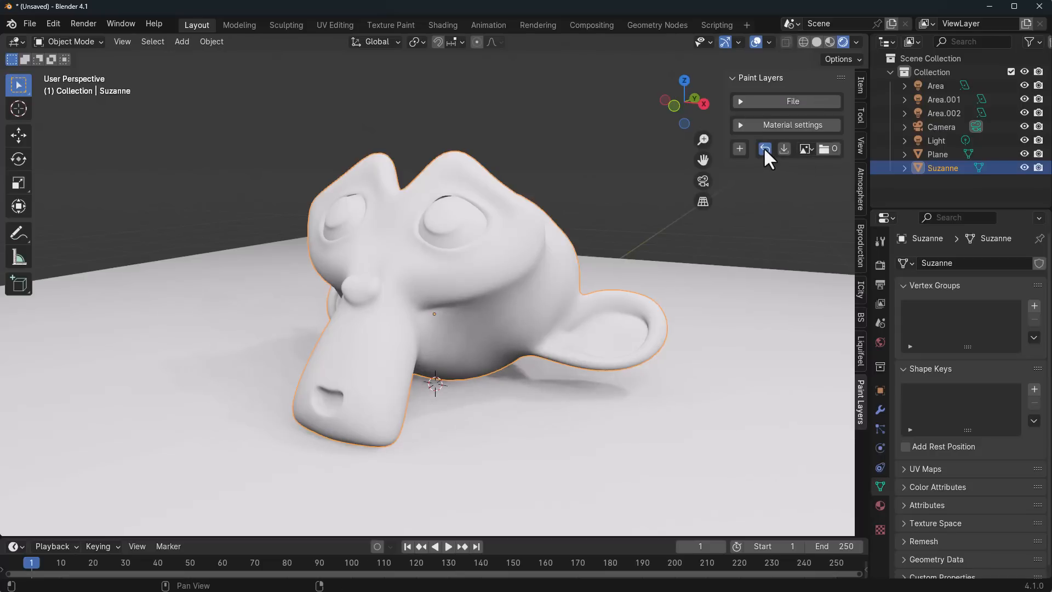
click(739, 149)
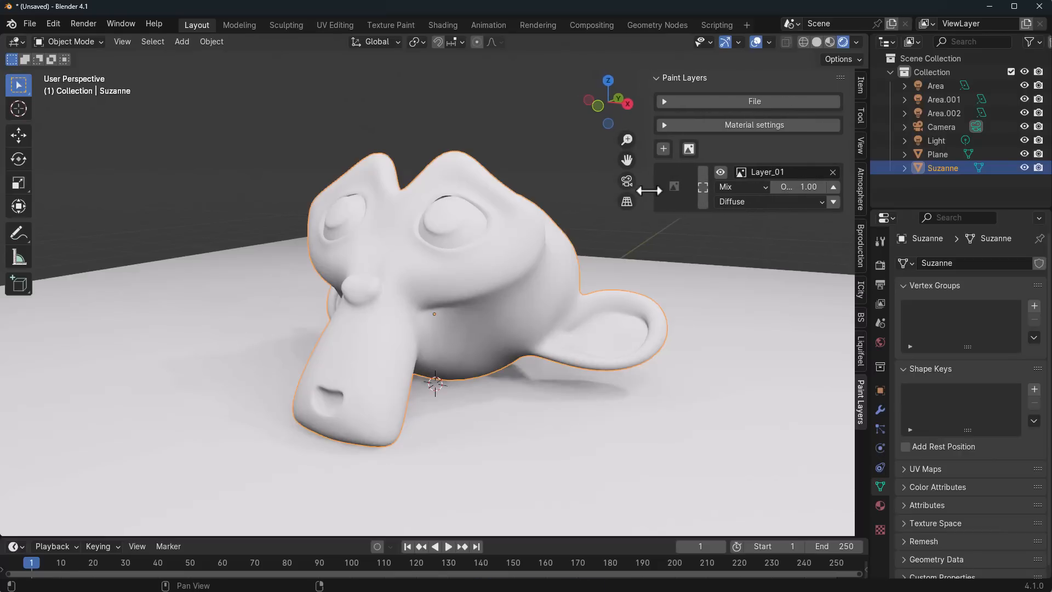
click(753, 124)
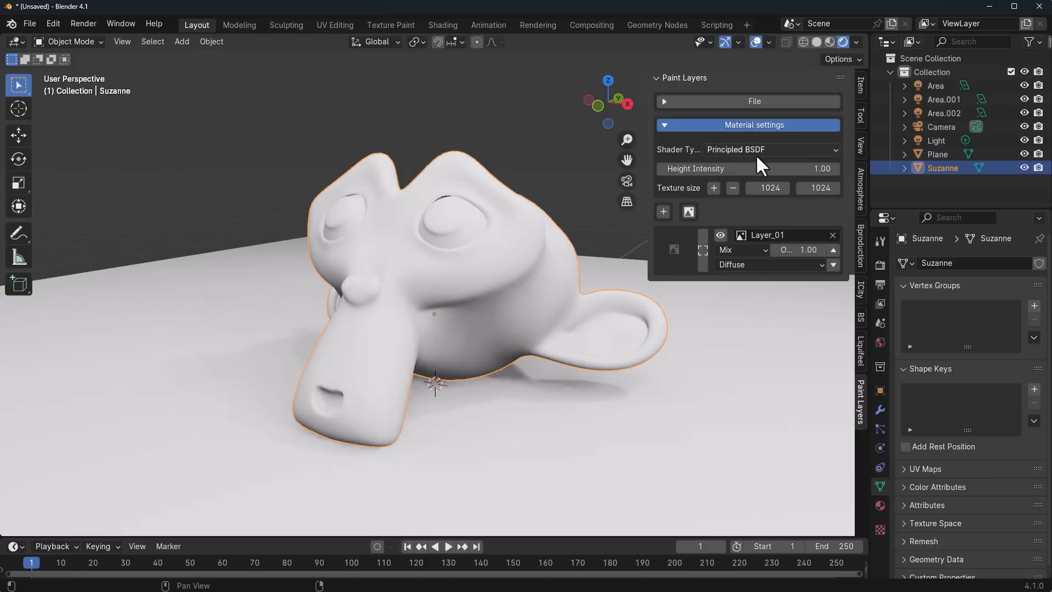
mouse_move(761, 149)
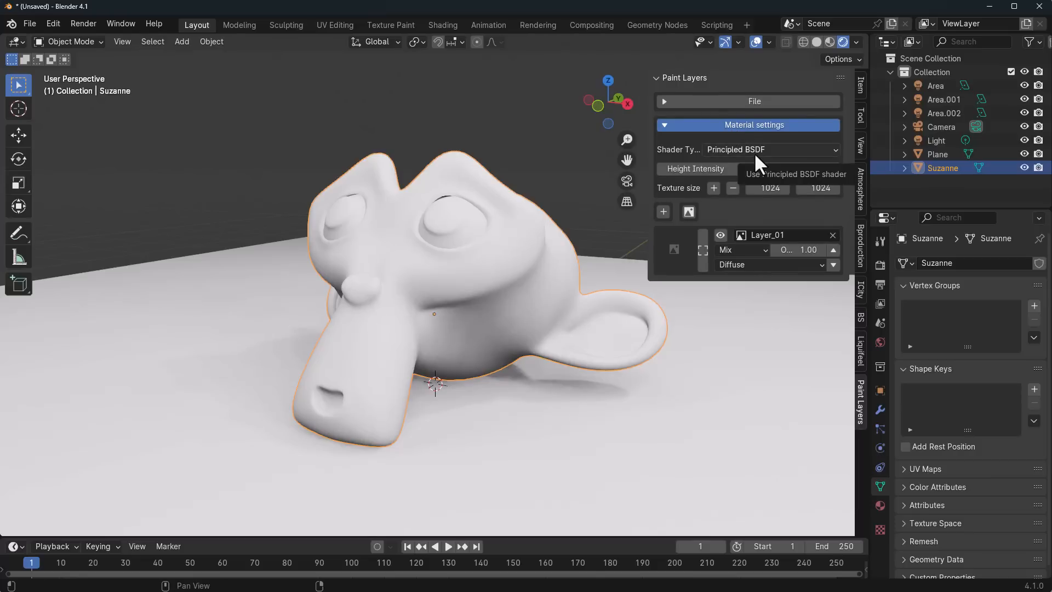
- Keep the Principled BSDF shader and leave texture size at 1024 after trying 2048
click(769, 149)
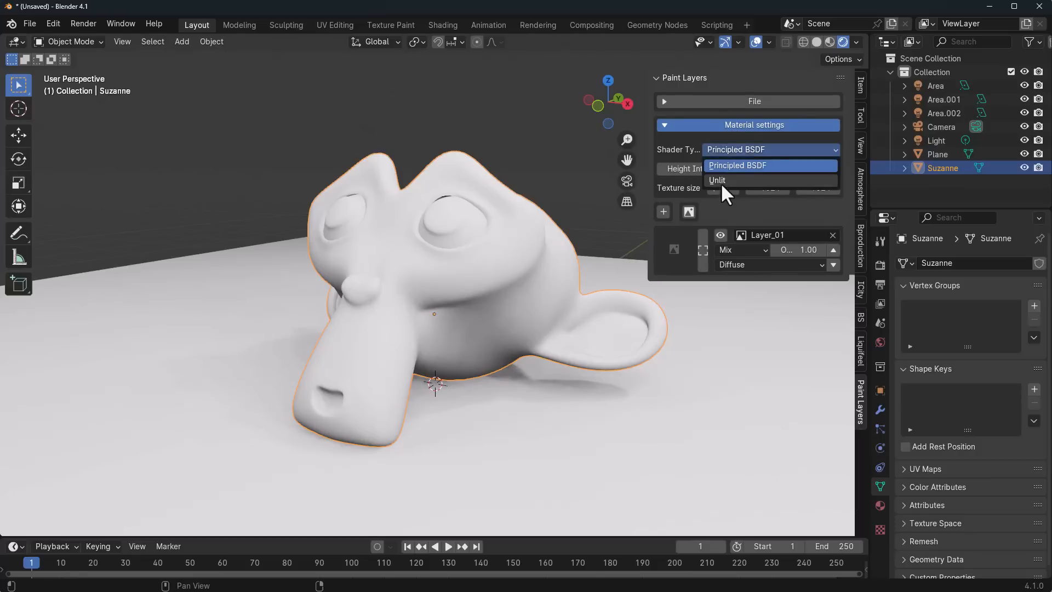
click(737, 165)
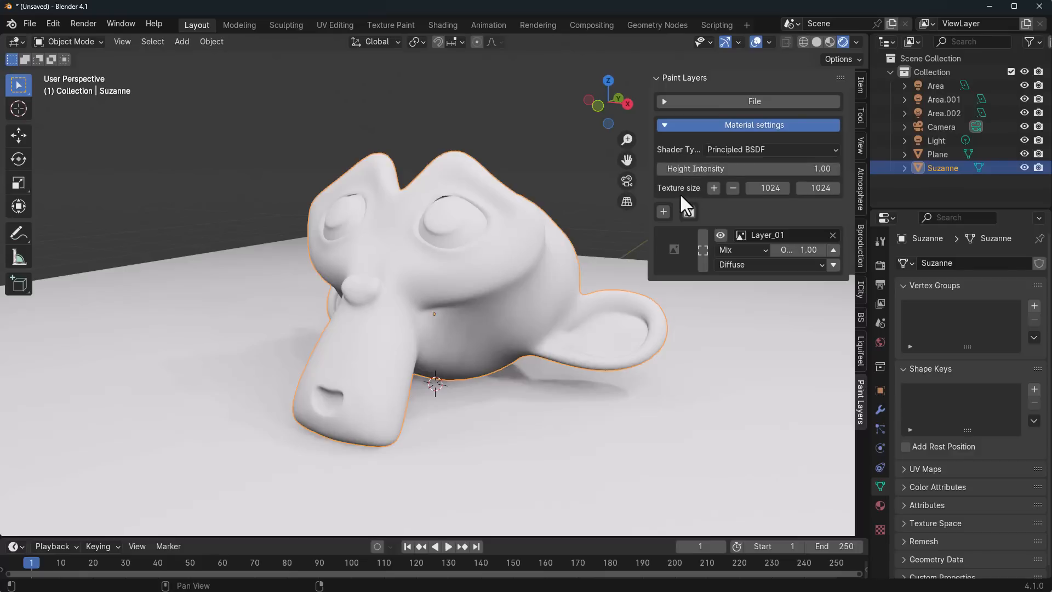
click(713, 188)
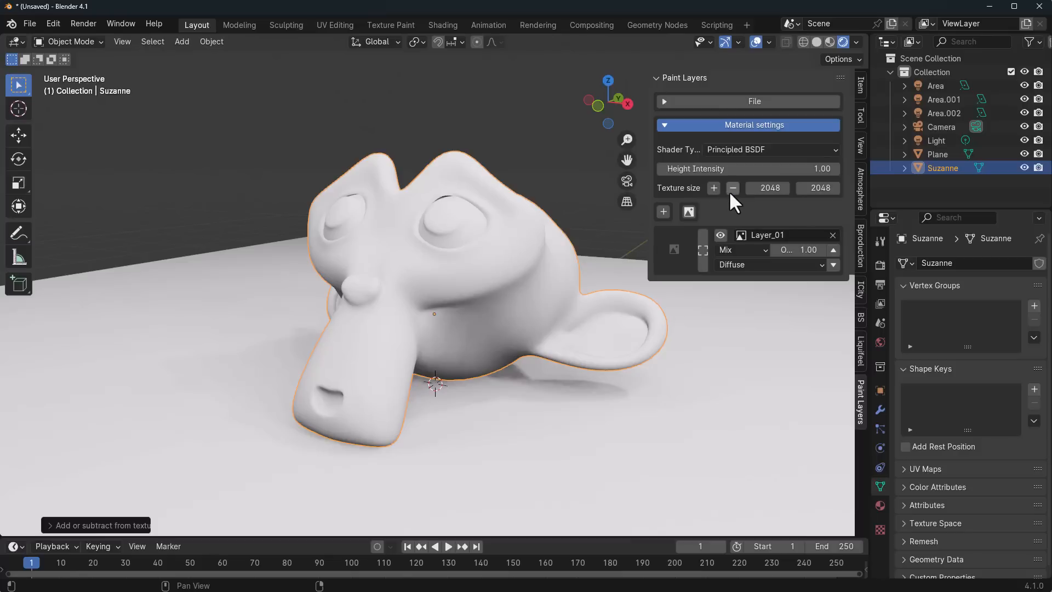
click(732, 188)
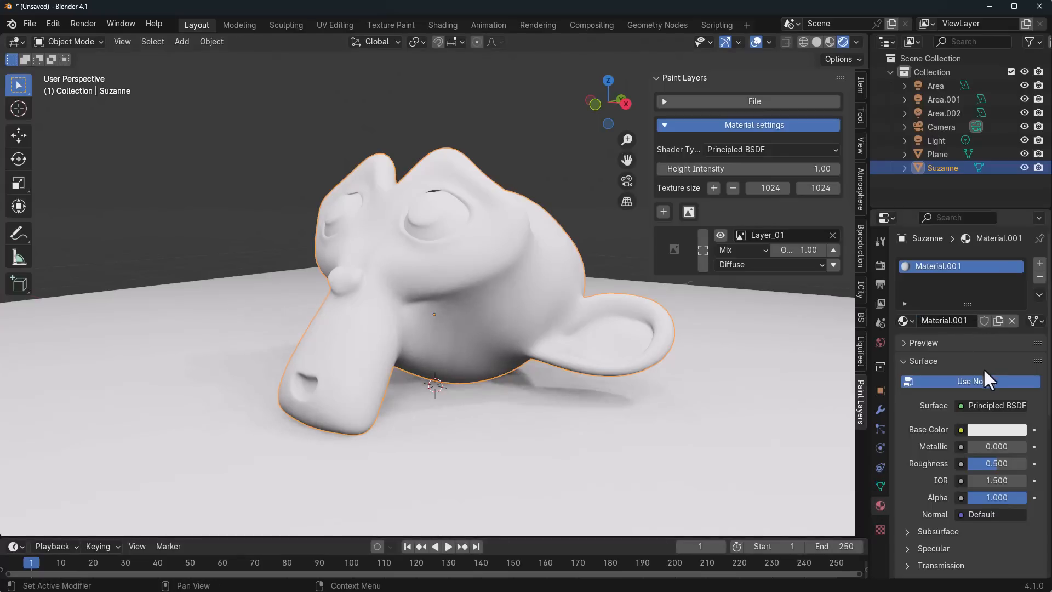
- Switch to Texture Paint mode, with Suzanne shown solid black
click(67, 41)
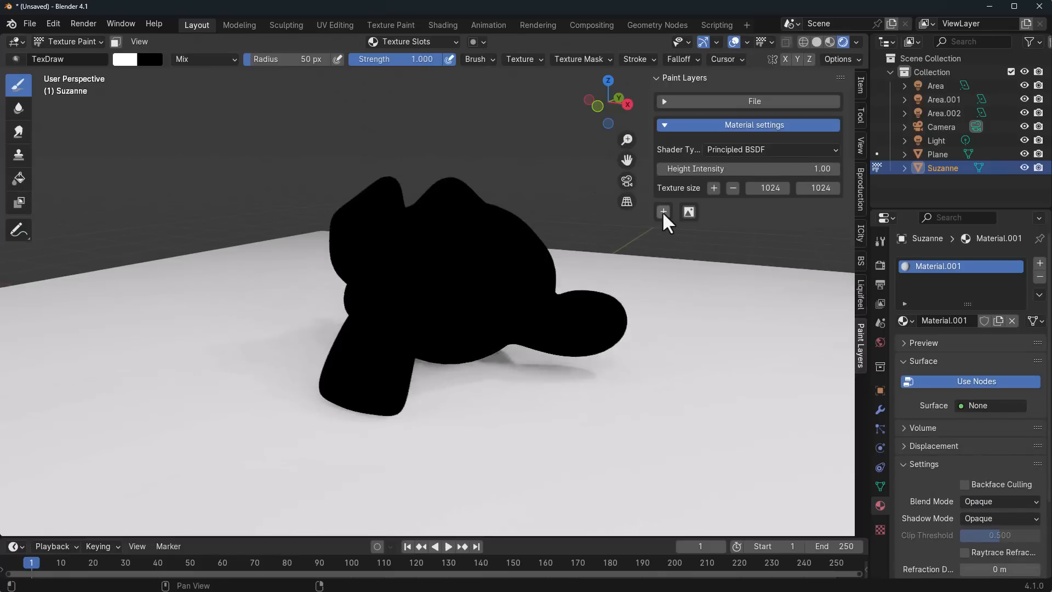
- Add Layer_02, fill Suzanne white, and return to the Draw brush
click(662, 212)
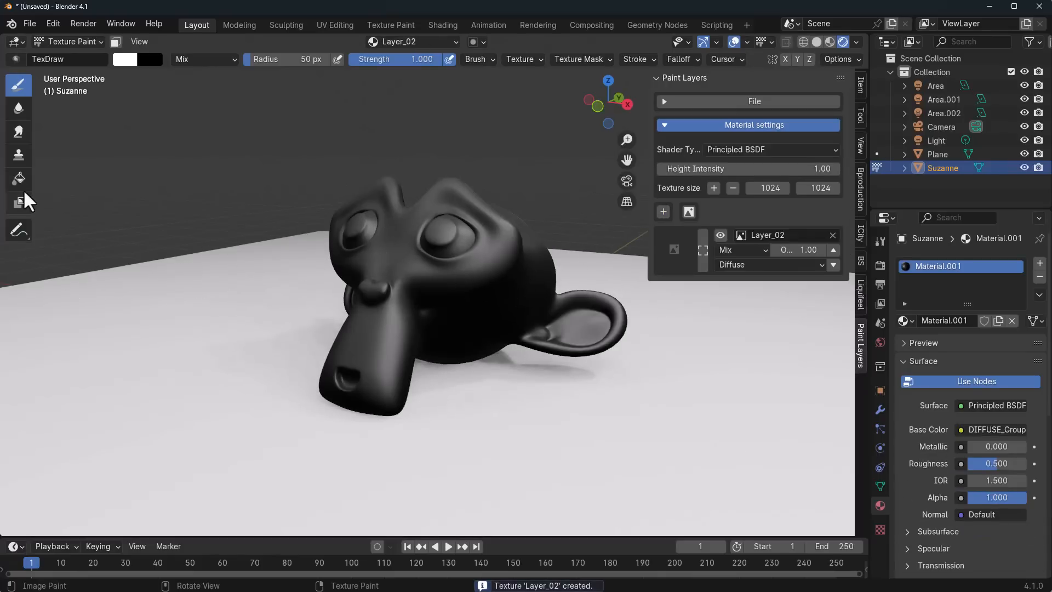
click(19, 178)
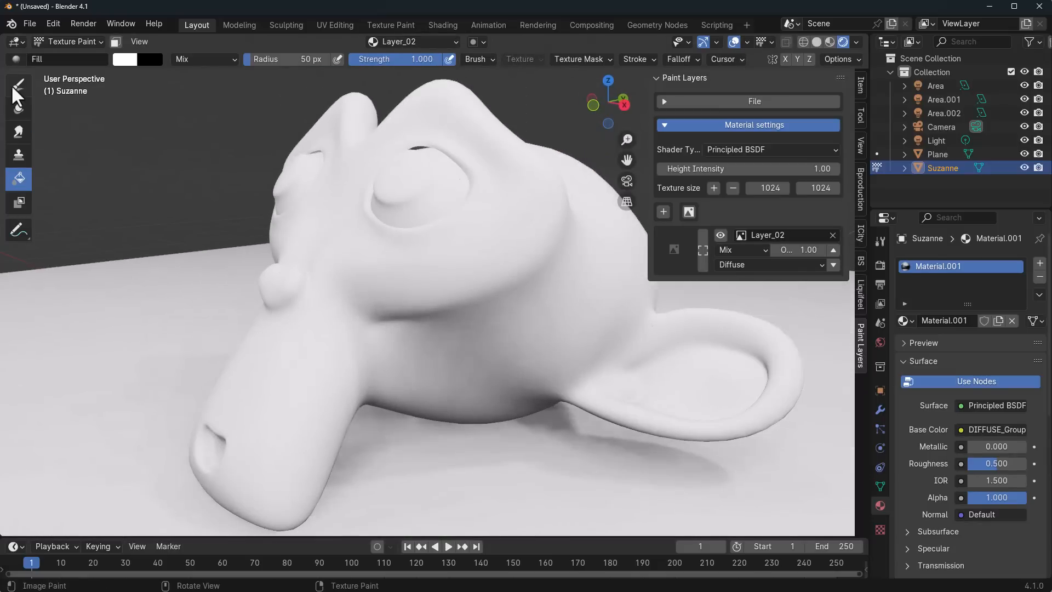
click(125, 59)
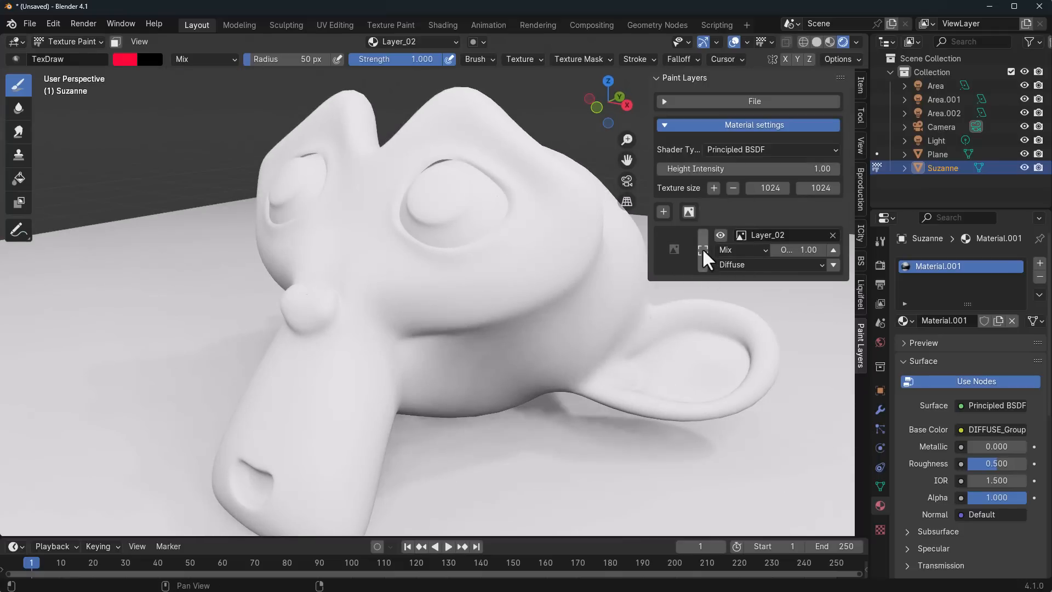
- Make Layer_02 active and add Layer_03 above it
click(674, 250)
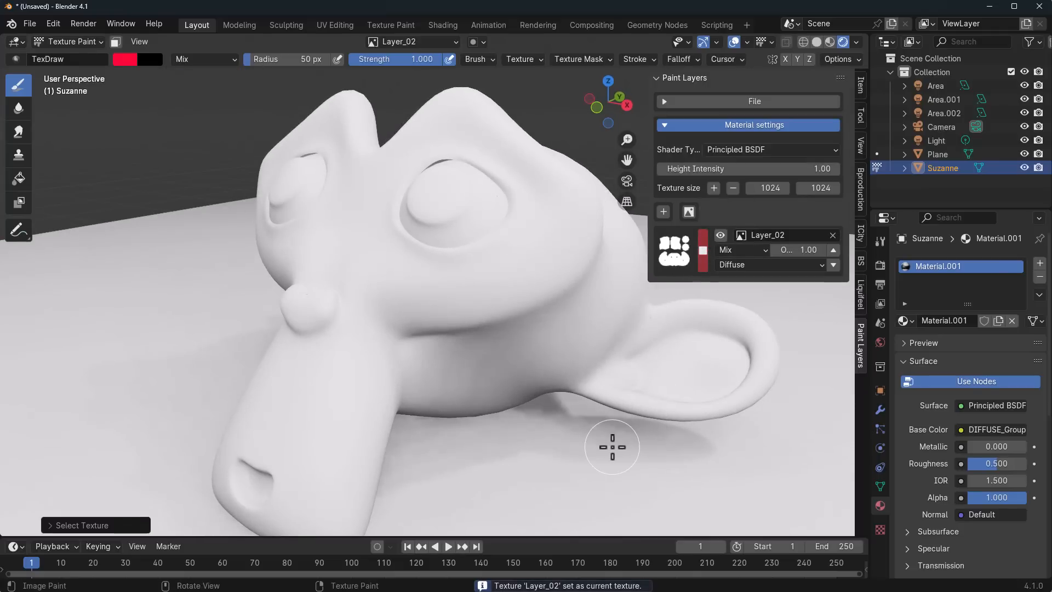
mouse_move(702, 253)
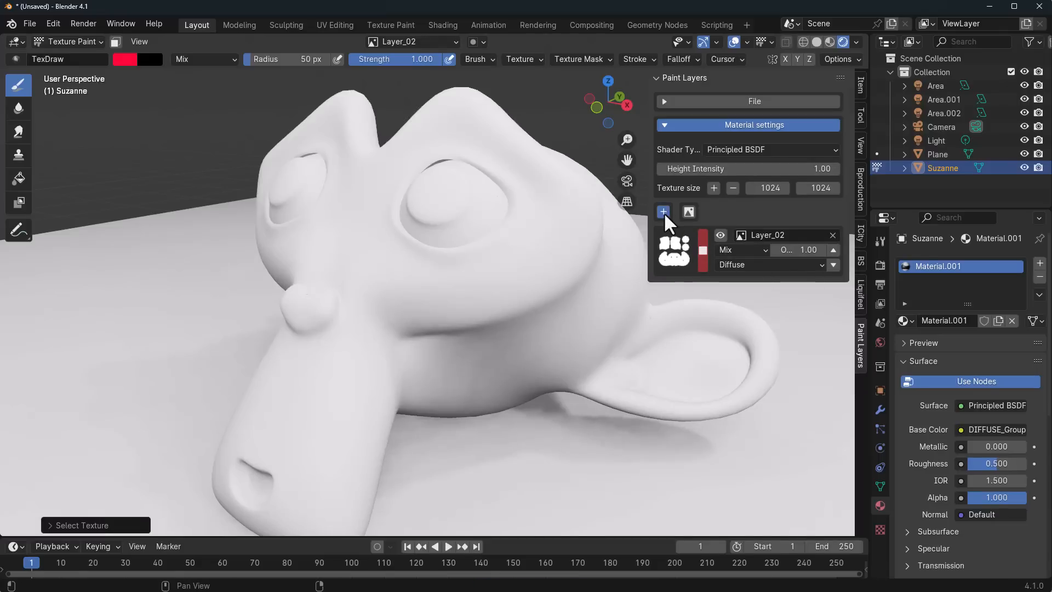
click(663, 212)
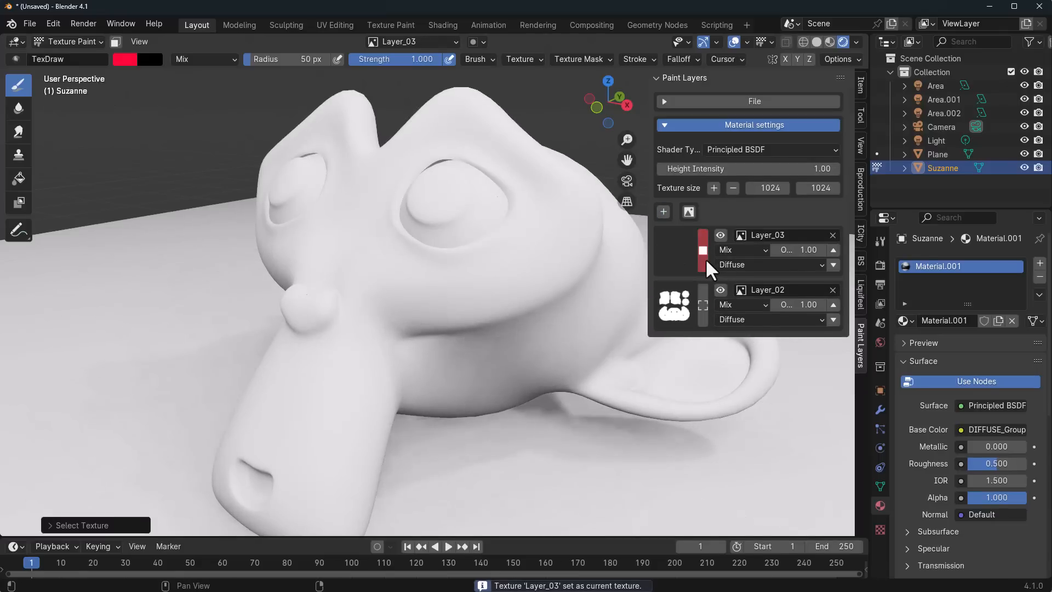
mouse_move(384, 305)
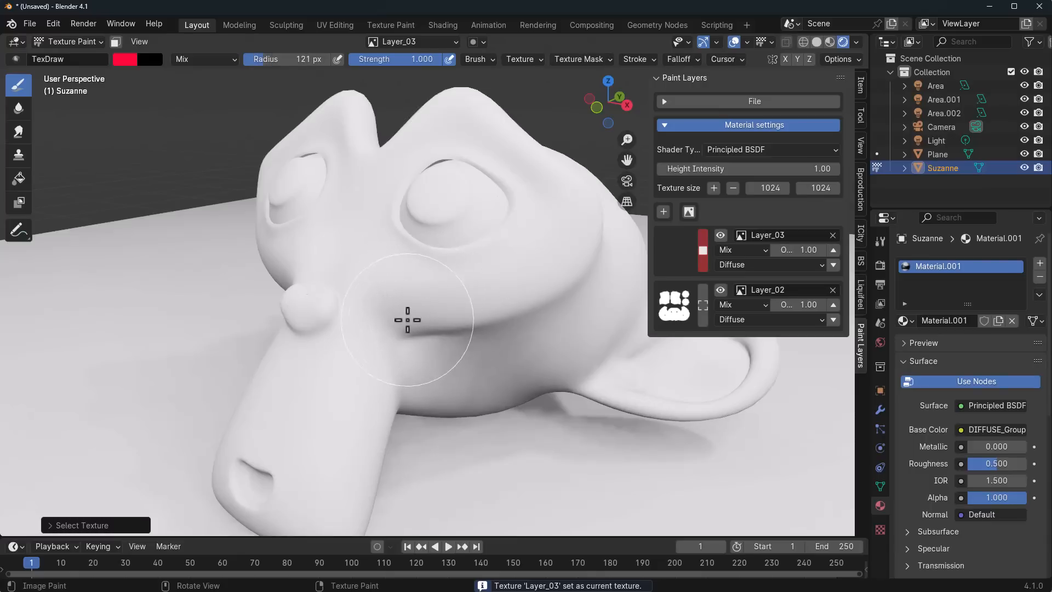
- Paint red strokes over Suzanne's cheek, nose, brow and face on Layer_03
drag(407, 319, 374, 419)
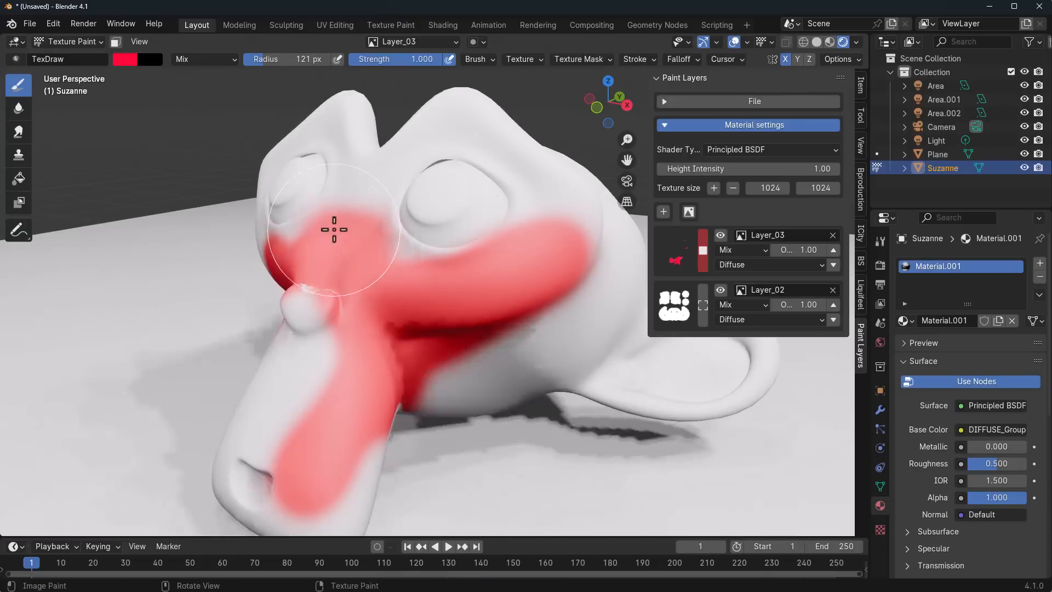
drag(334, 230, 310, 353)
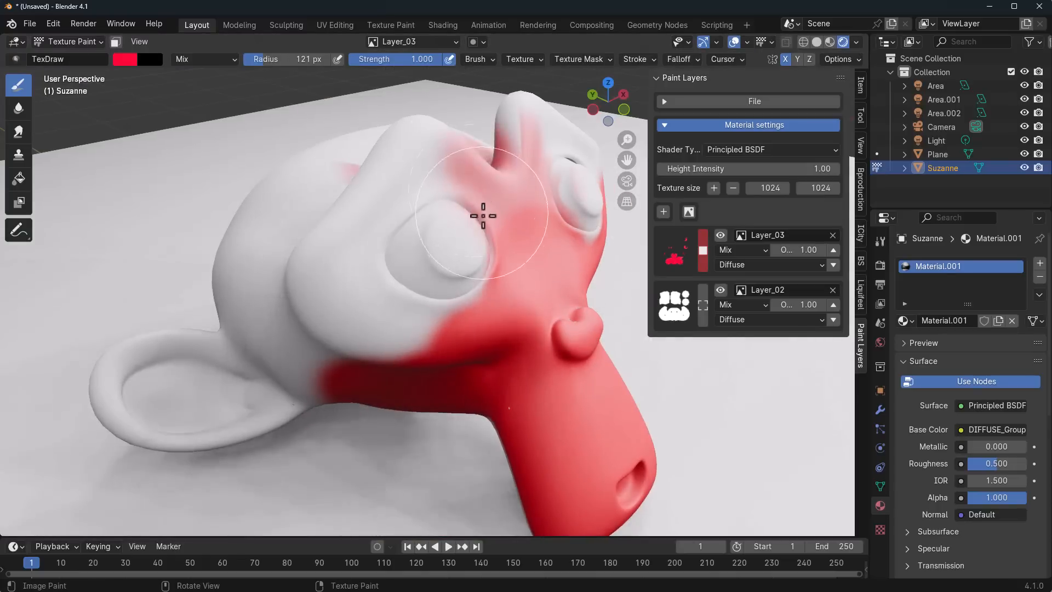
drag(481, 215, 324, 258)
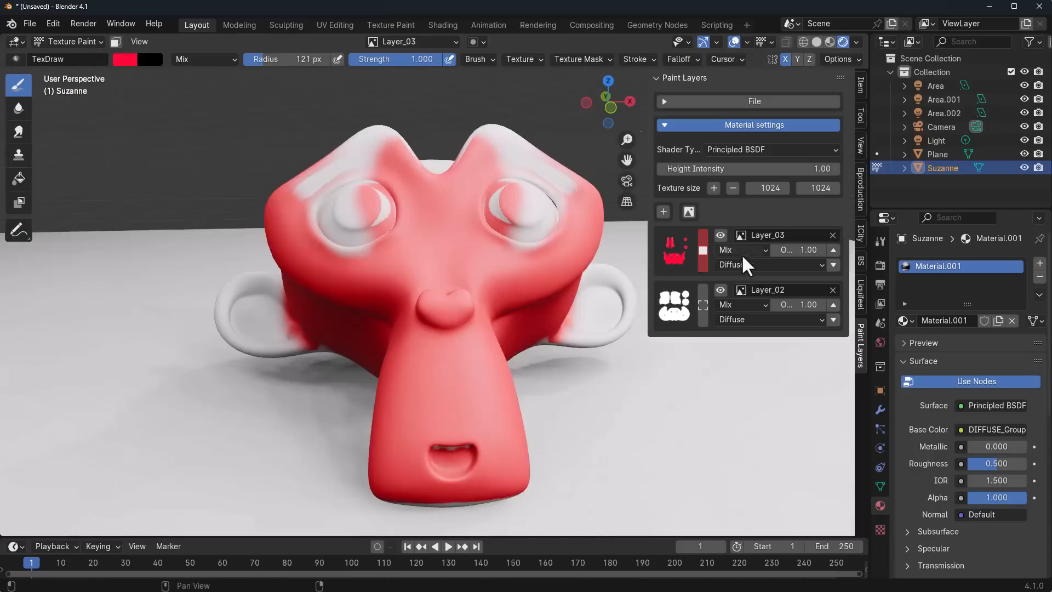
click(741, 250)
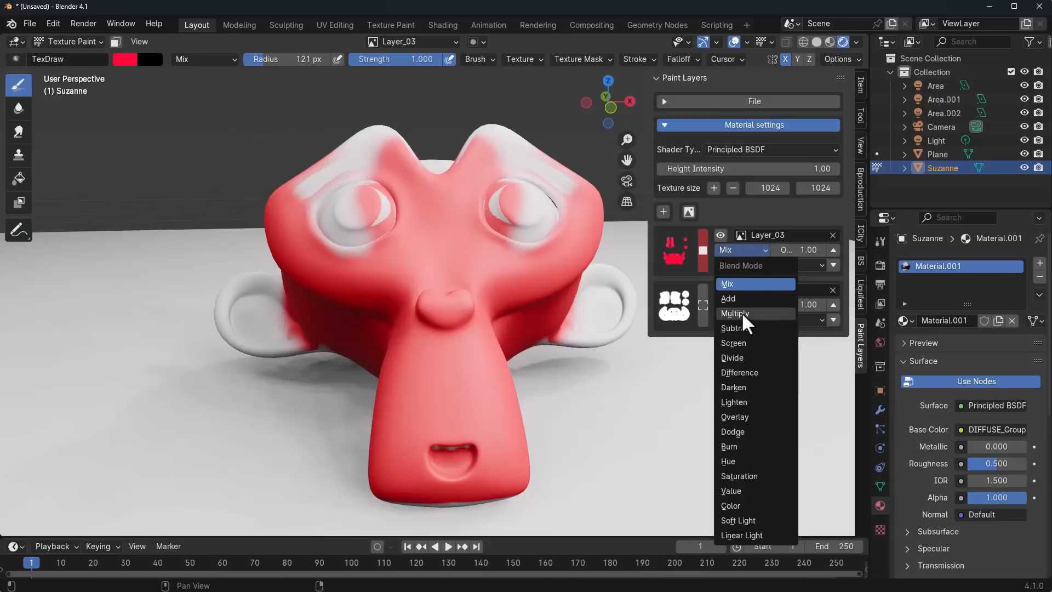
click(732, 343)
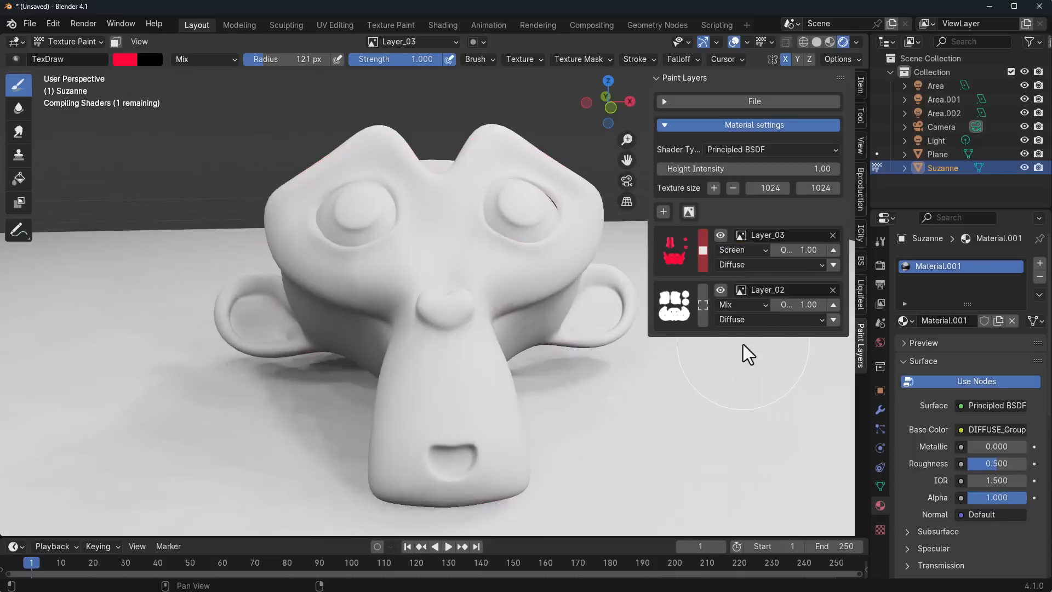
click(741, 250)
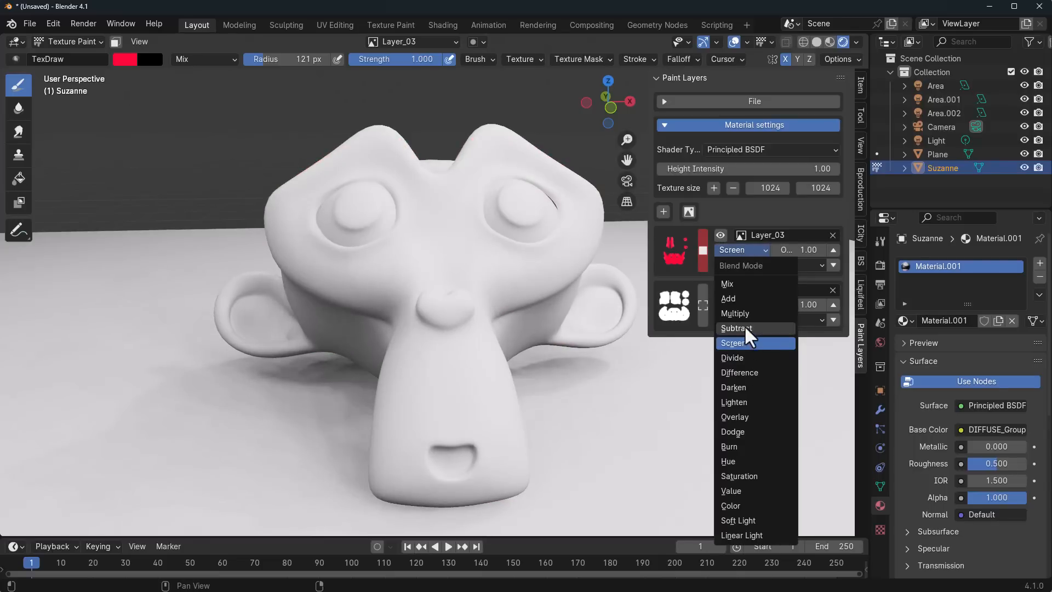
click(734, 314)
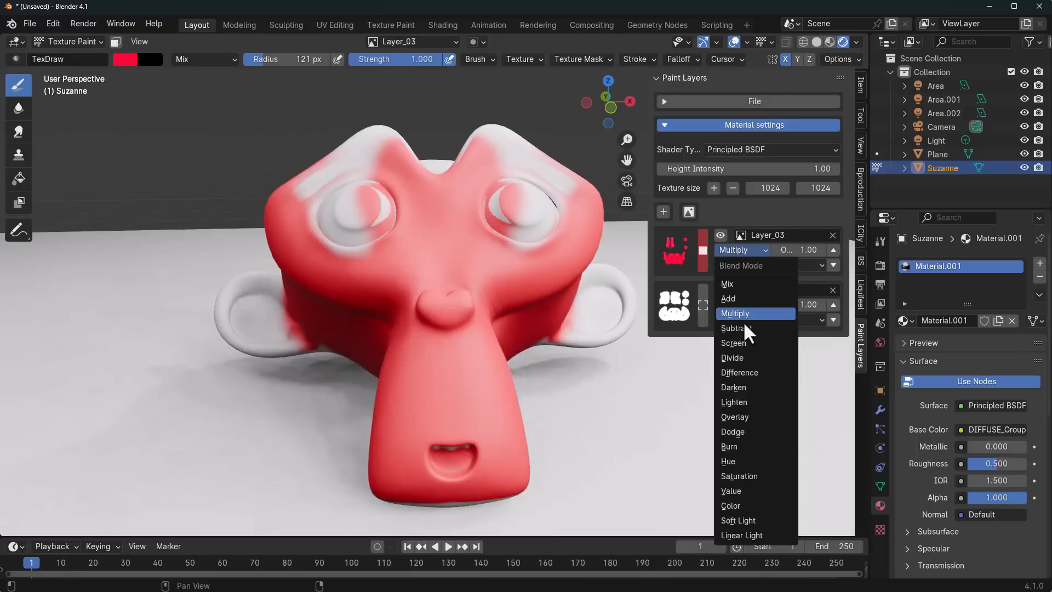
click(731, 358)
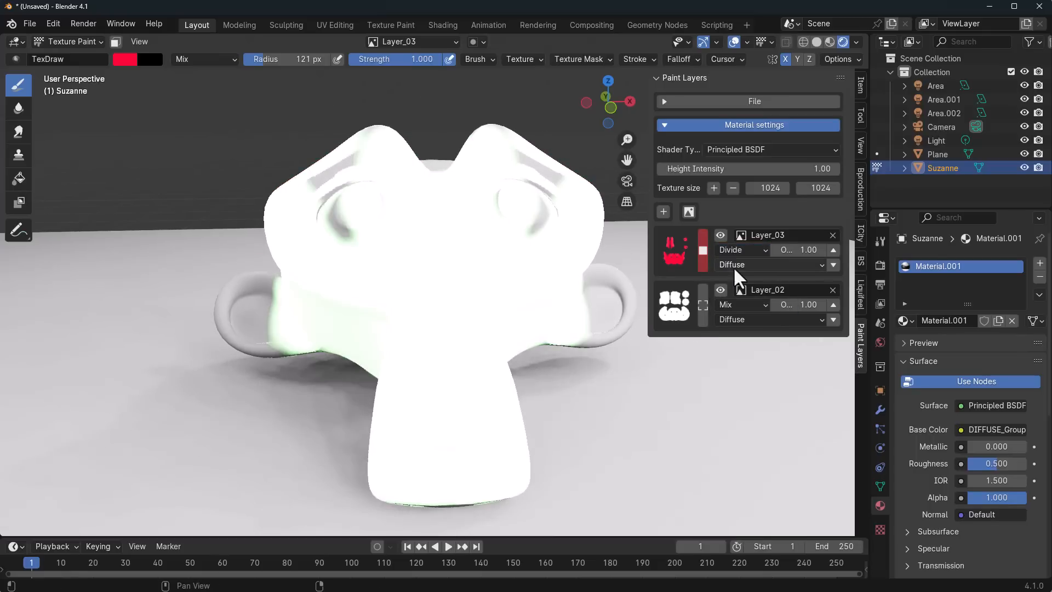
click(738, 250)
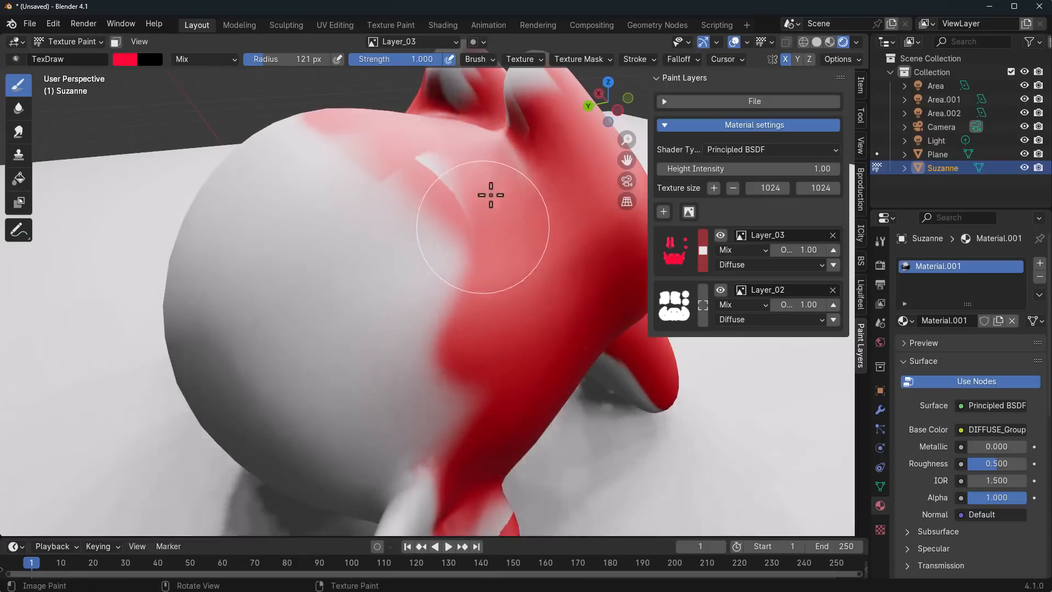
- Paint red over the back of Suzanne's head
drag(489, 194, 313, 274)
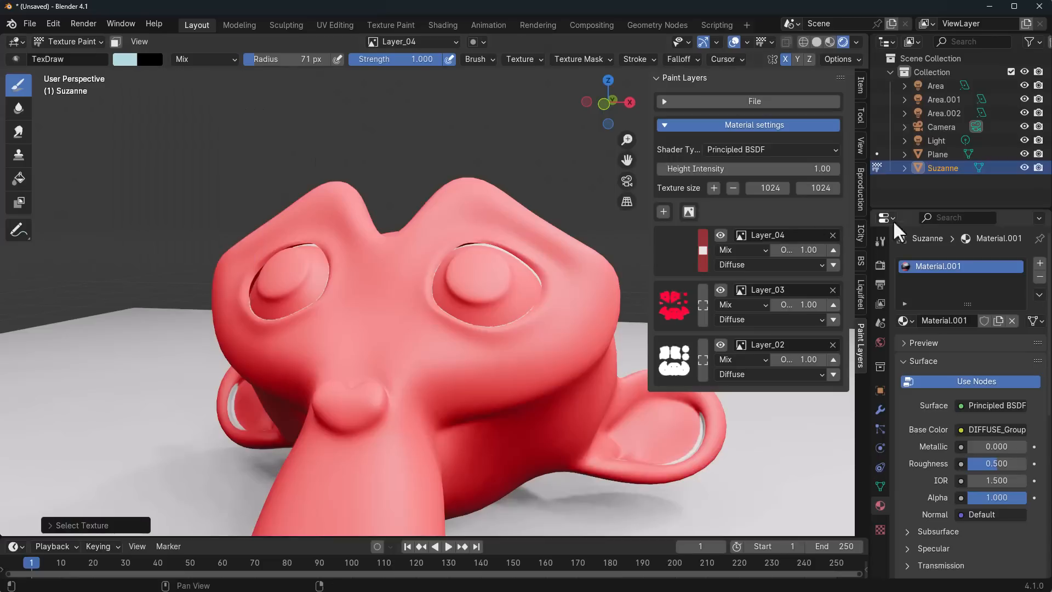
- Set Layer_04's channel type to Metallic so it drives the material's Metallic input
click(771, 264)
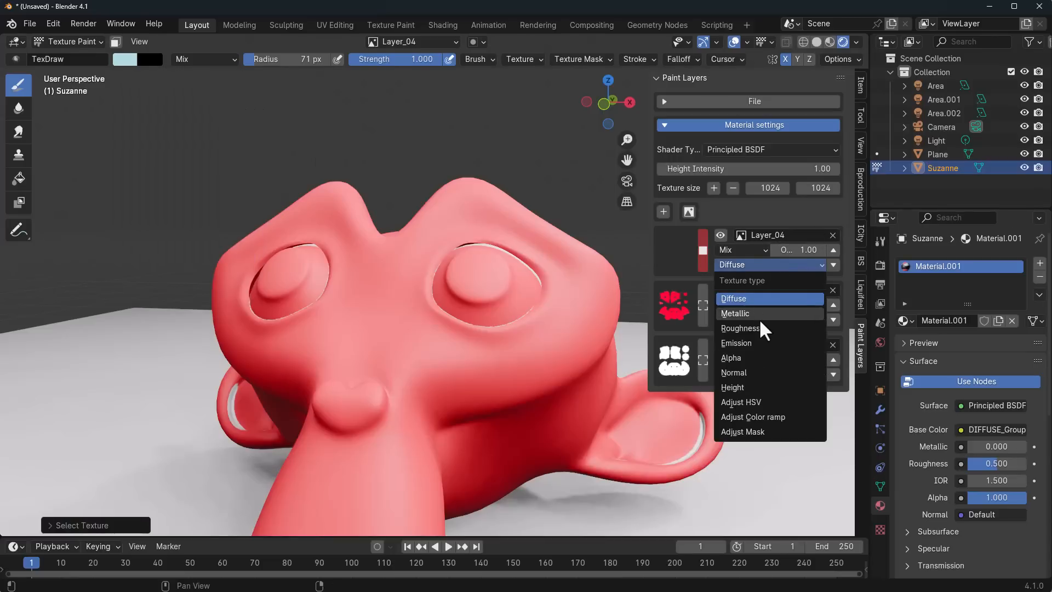
click(735, 313)
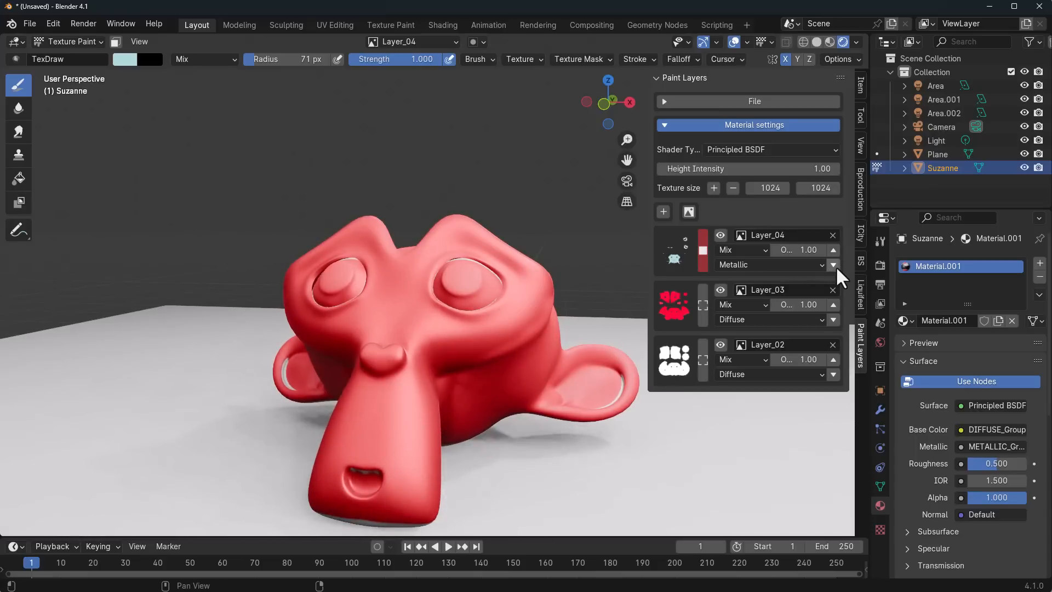
- Move Layer_04 below Layer_03 and back above it, then select Layer_02
click(833, 250)
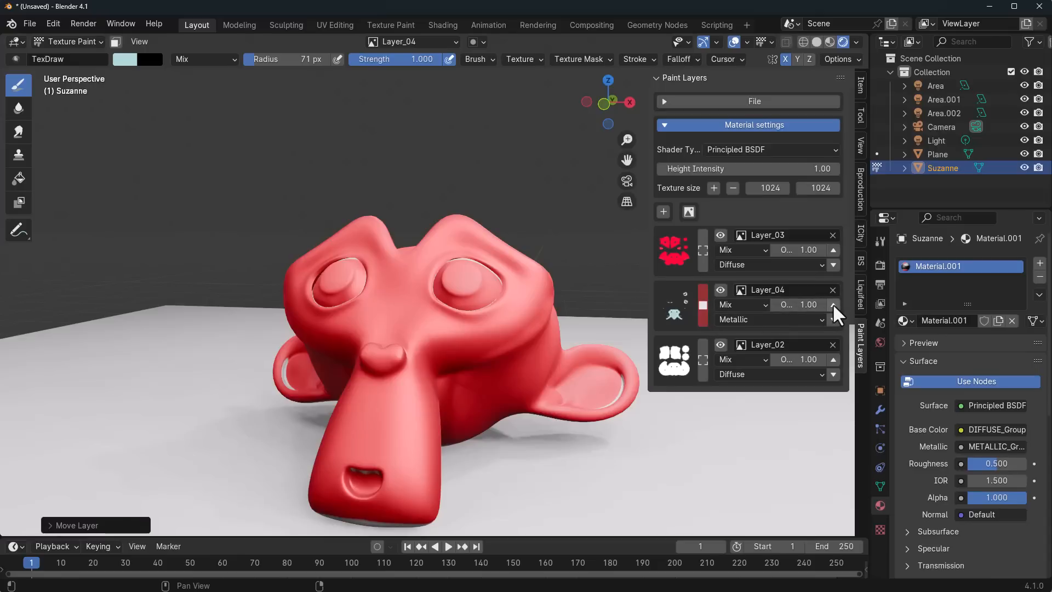
click(833, 300)
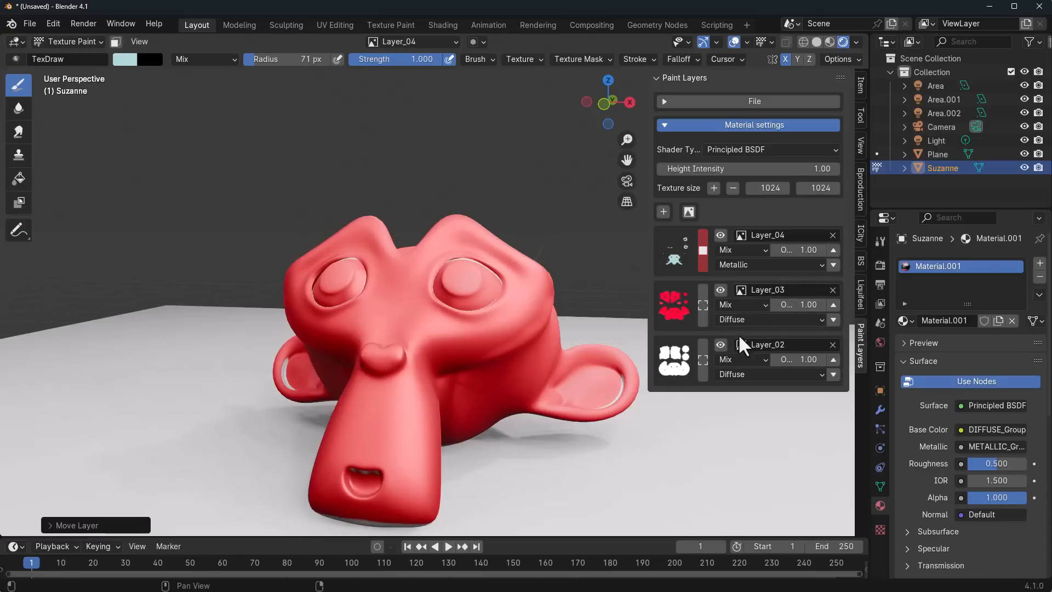
click(663, 212)
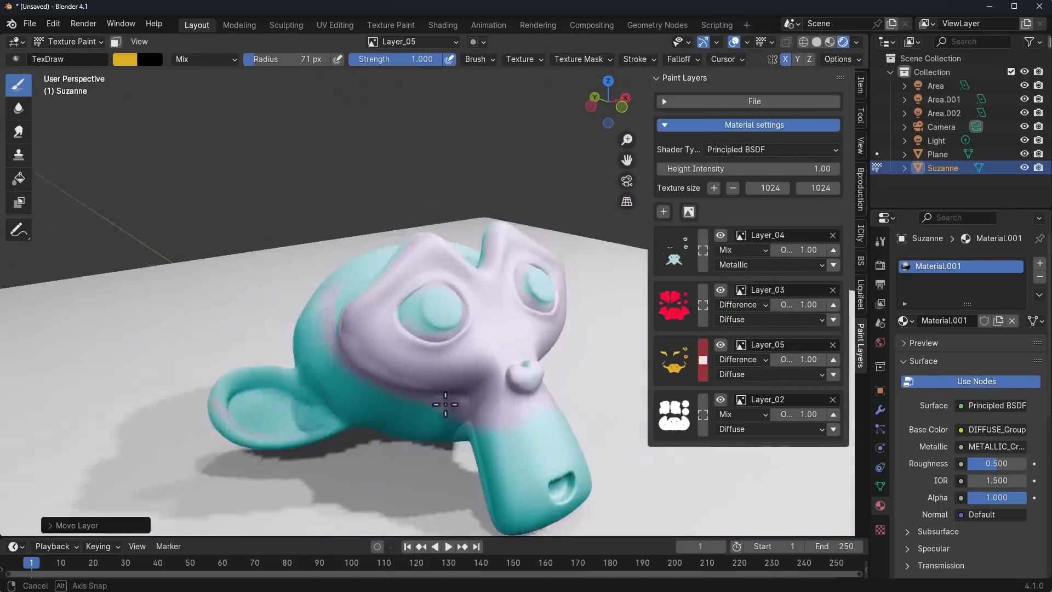
drag(442, 302, 395, 382)
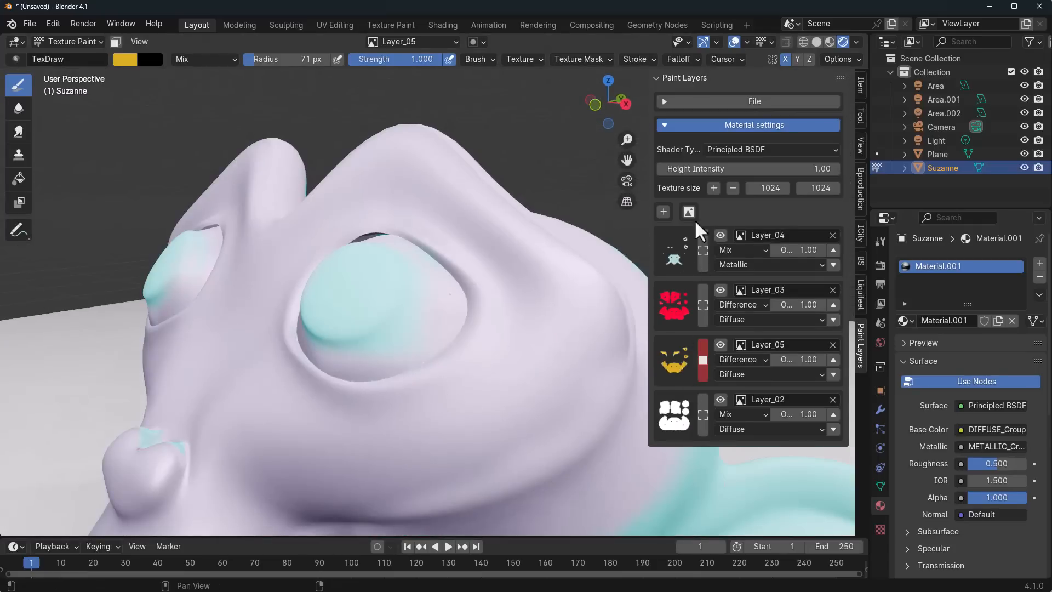
click(753, 101)
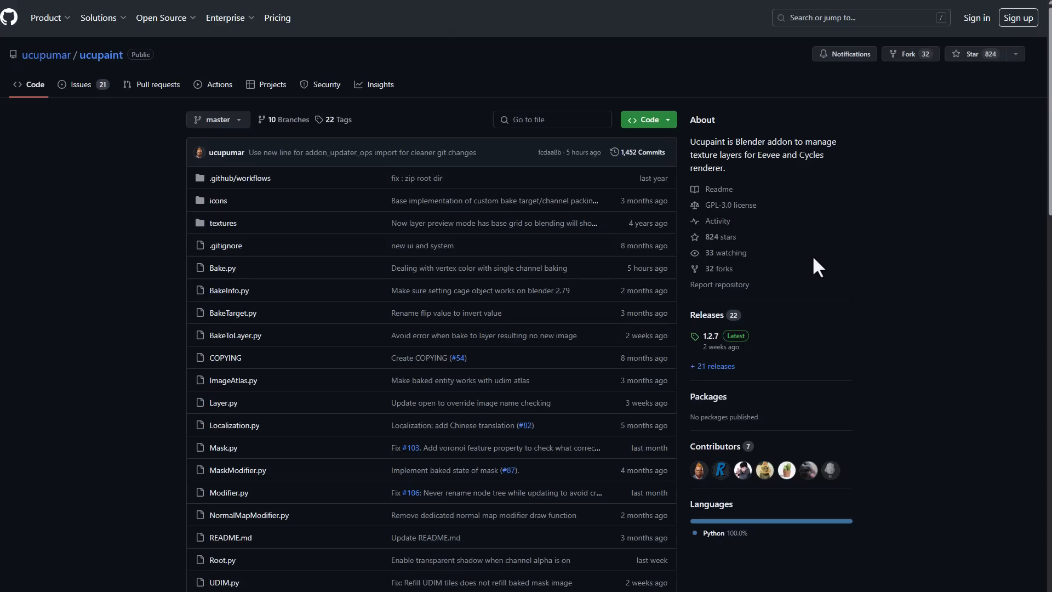
scroll(down, 3)
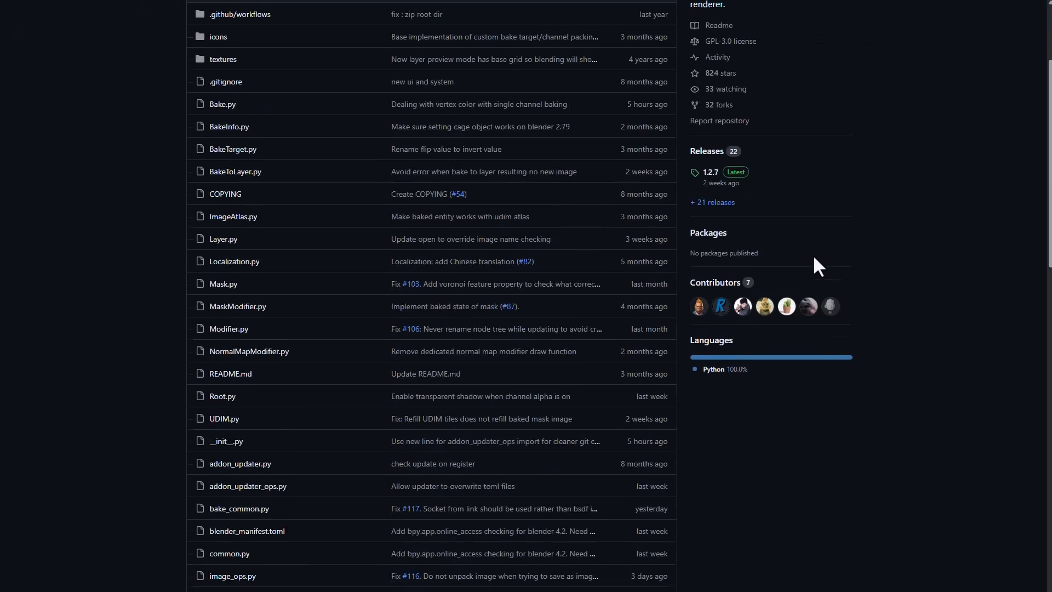
scroll(down, 3)
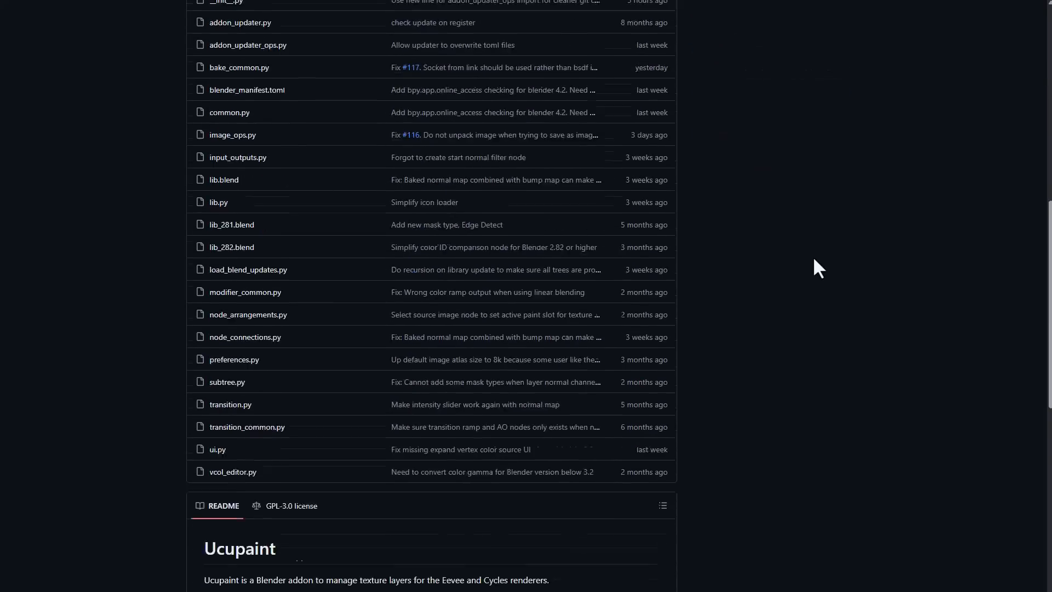
scroll(down, 3)
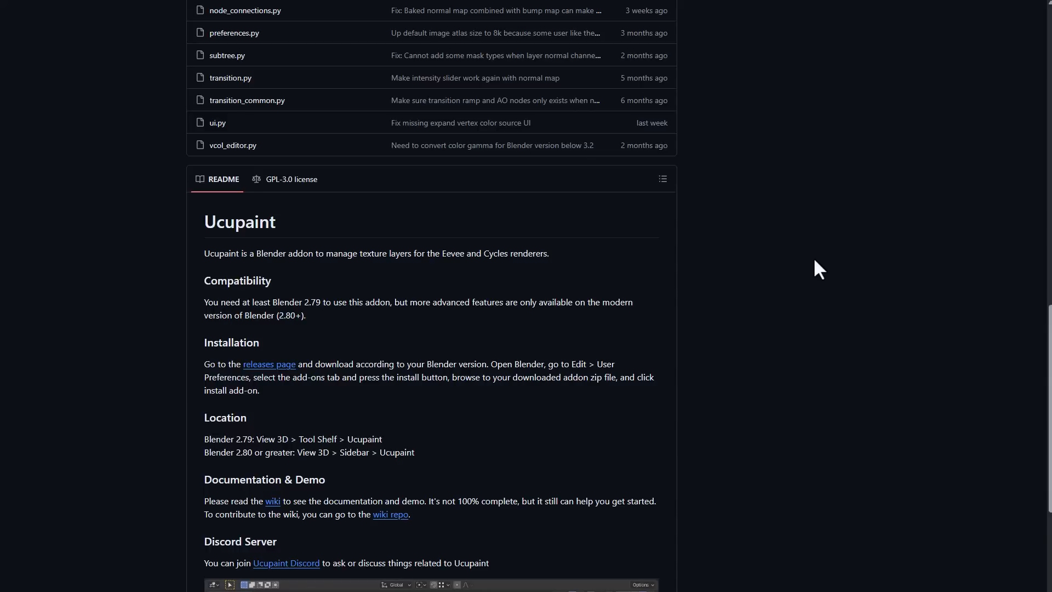
scroll(down, 3)
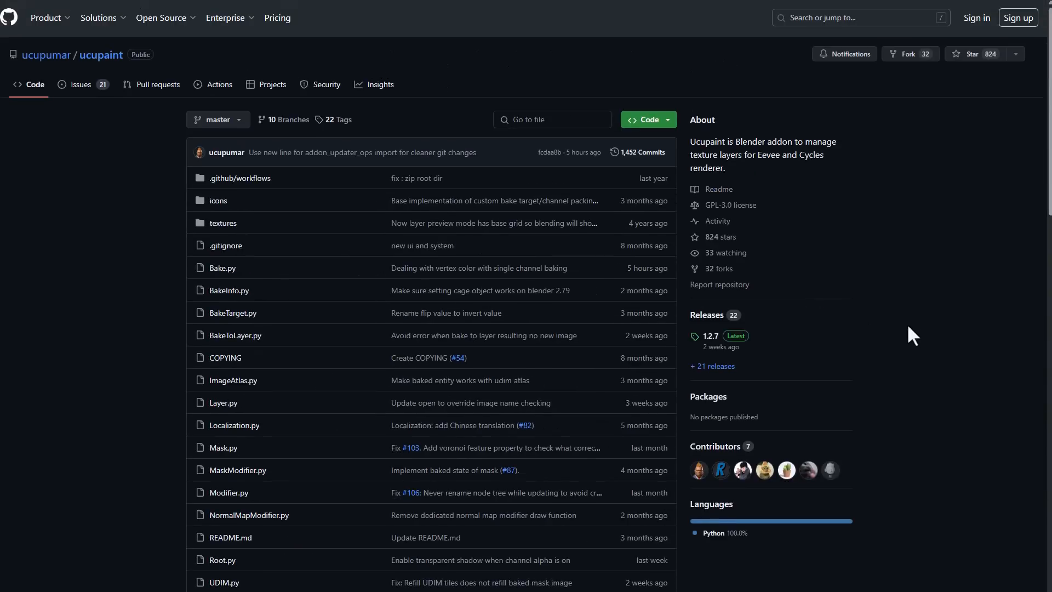
mouse_move(691, 316)
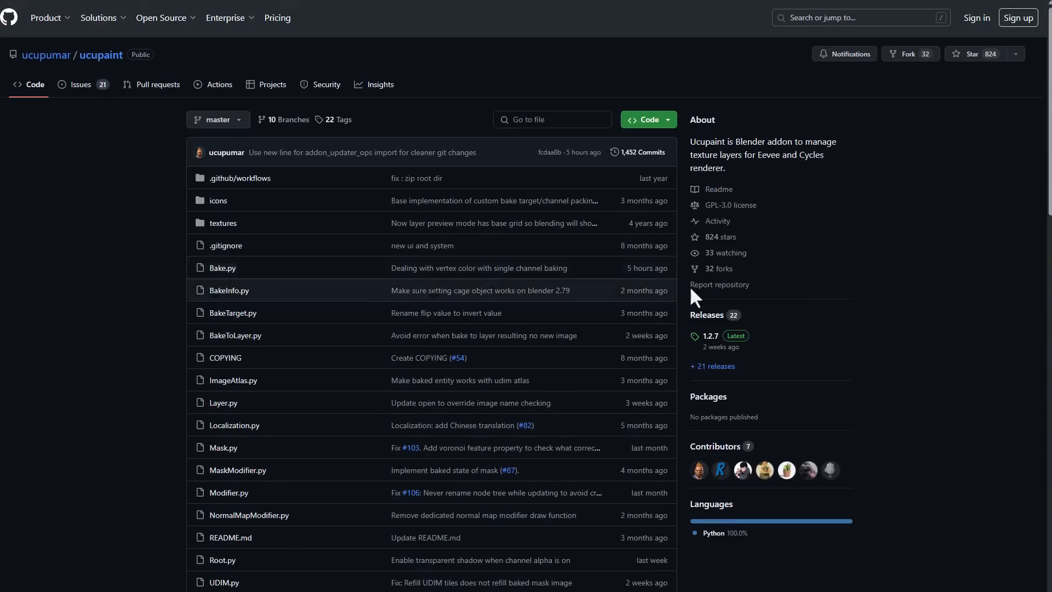
scroll(down, 3)
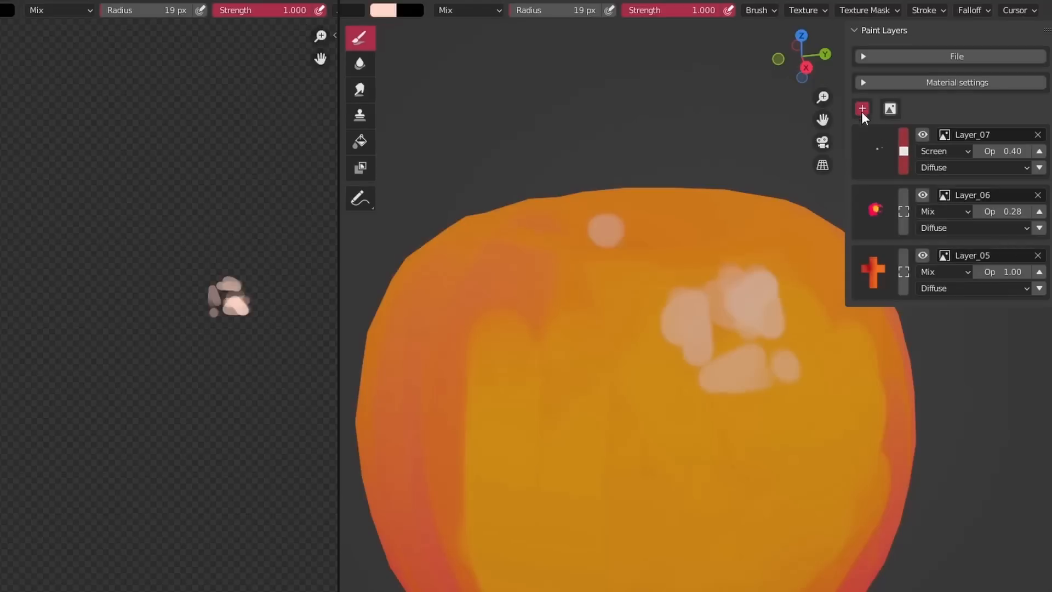
- Add Layer_08 above Layer_07 and show its blend mode options
click(862, 108)
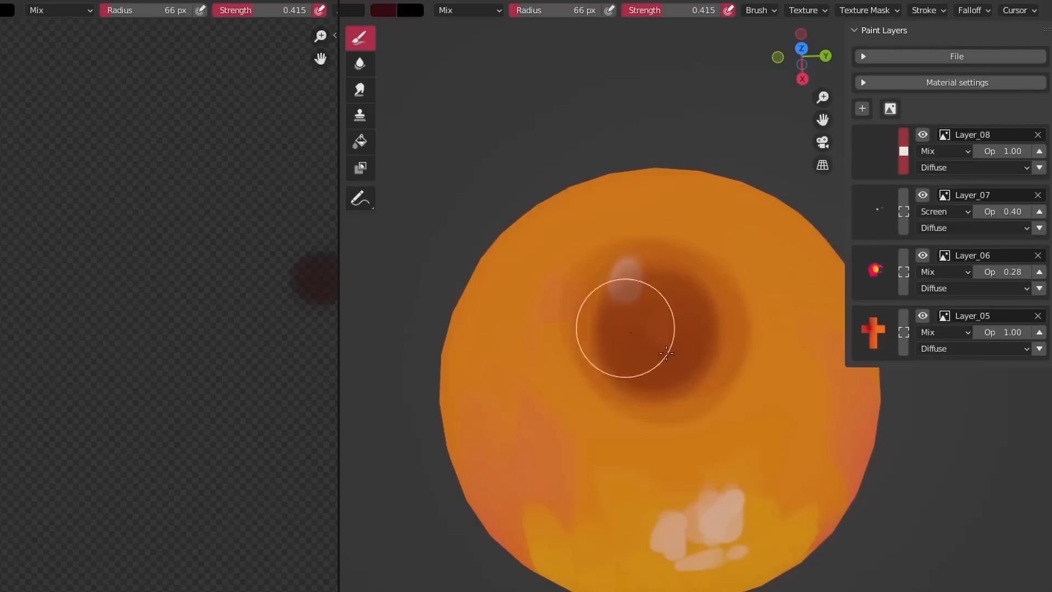
click(942, 150)
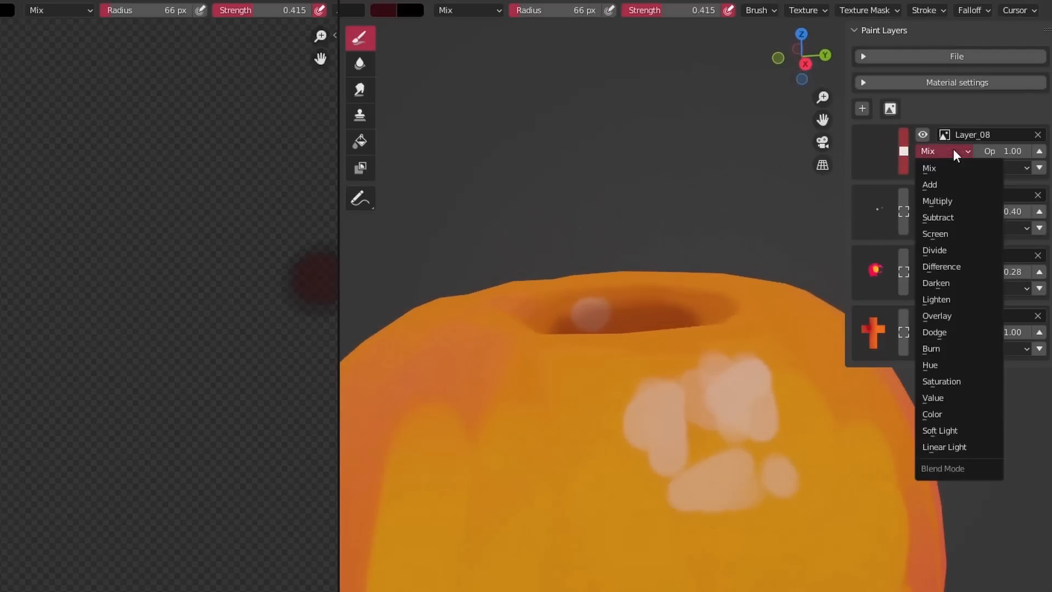